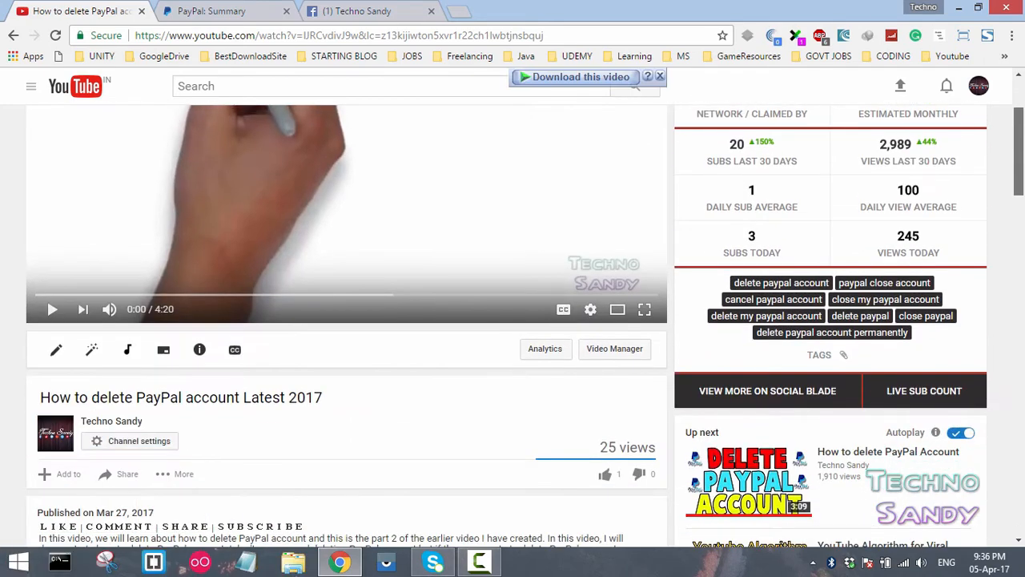
# Highlight the viewer's comment asking about closing their PayPal account.
pyautogui.scroll(-3)
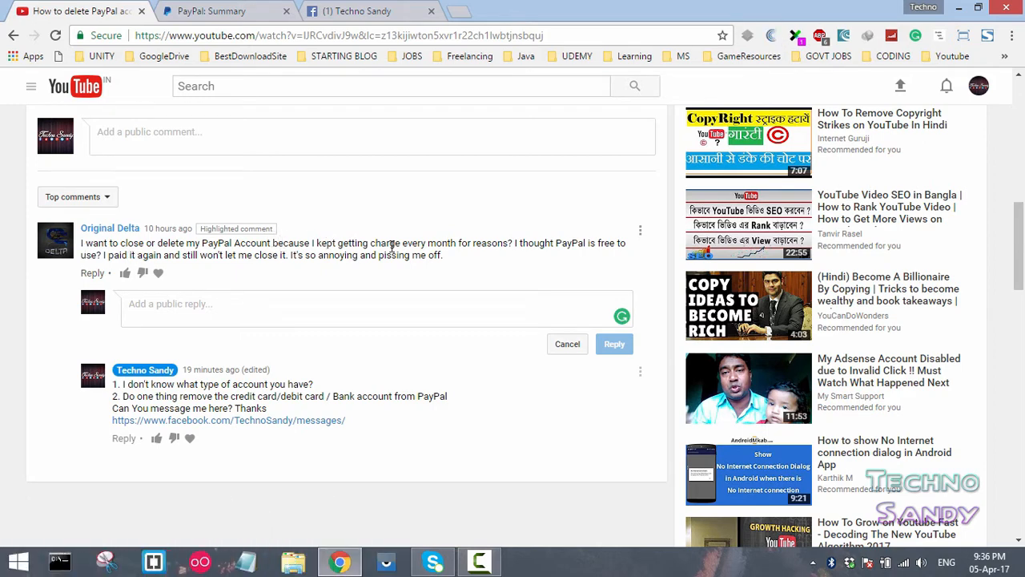
pyautogui.moveTo(504, 244)
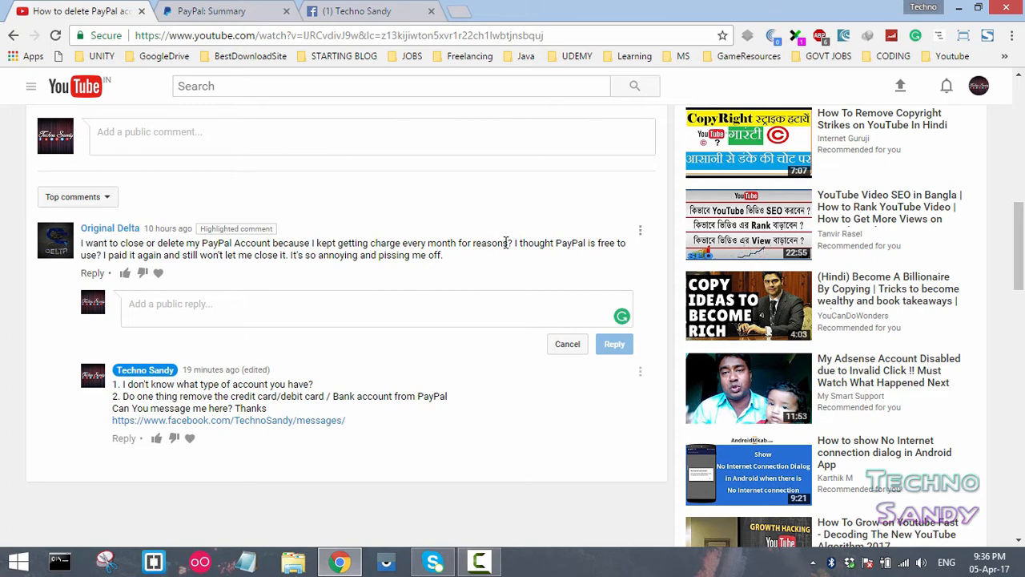
pyautogui.moveTo(369, 243); pyautogui.dragTo(510, 243)
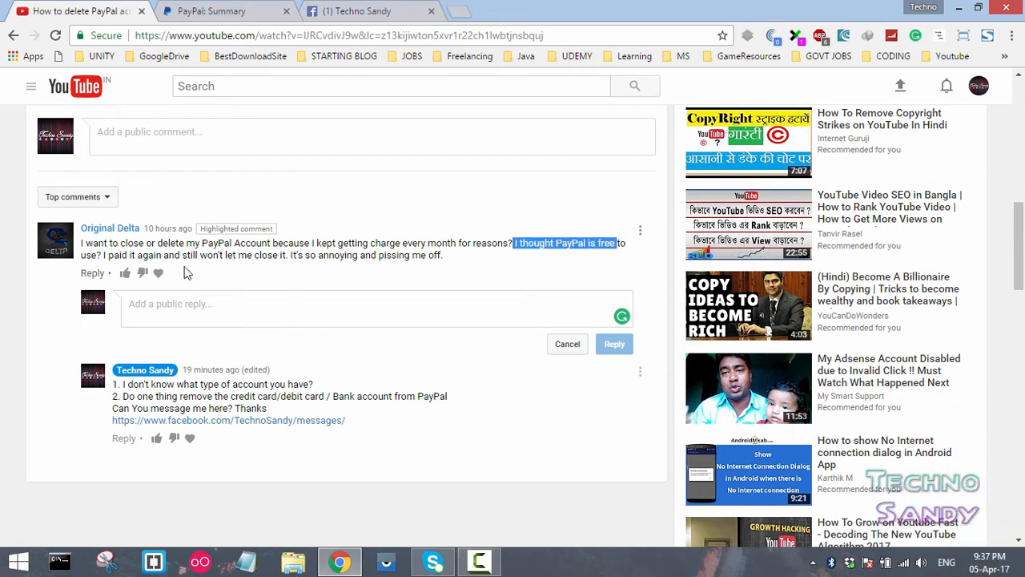
pyautogui.click(185, 255)
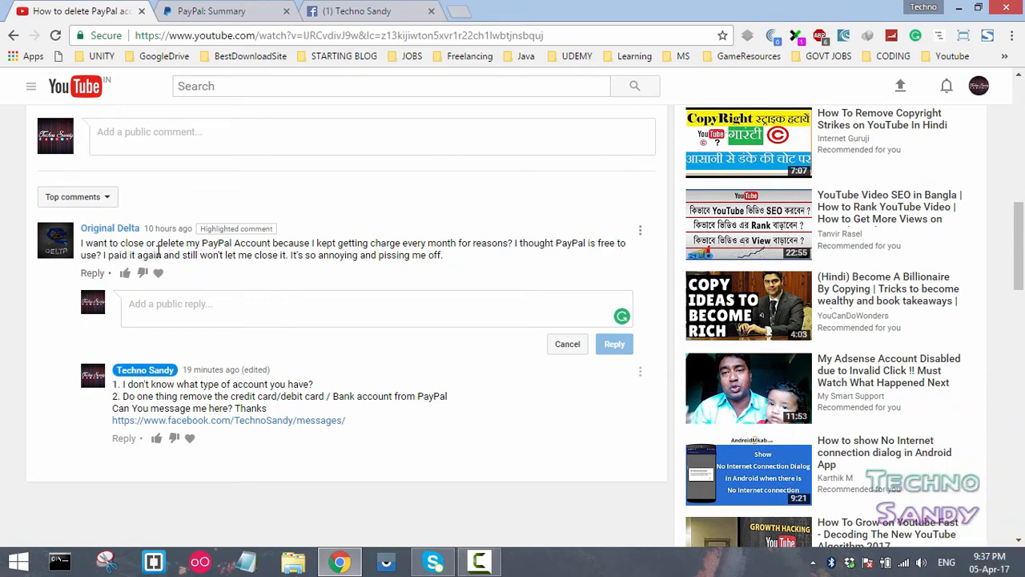
pyautogui.moveTo(189, 254); pyautogui.dragTo(310, 254)
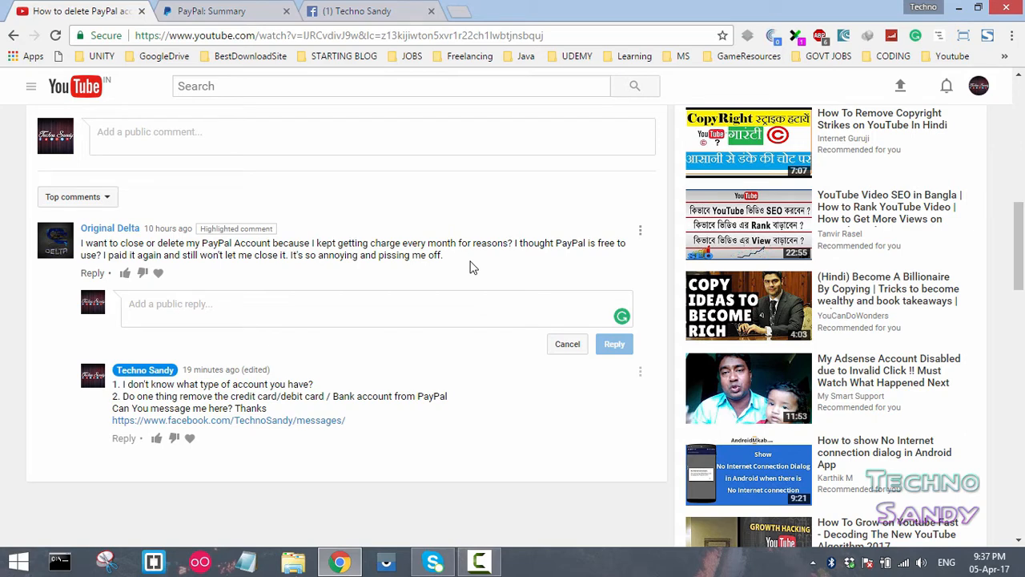
# Read the channel's reply about removing linked cards and banks, then go to the PayPal account.
pyautogui.scroll(-3)
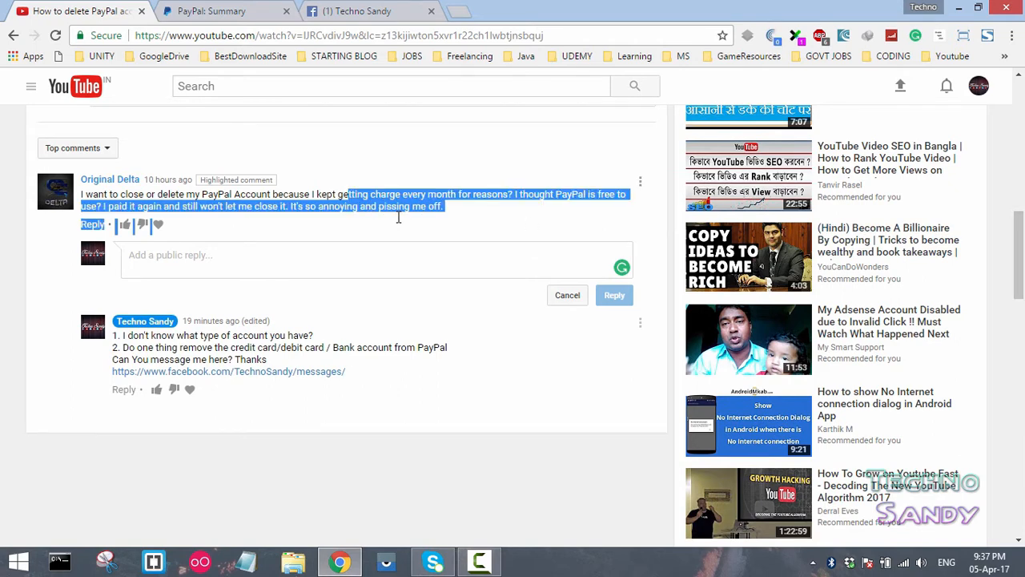
pyautogui.click(468, 211)
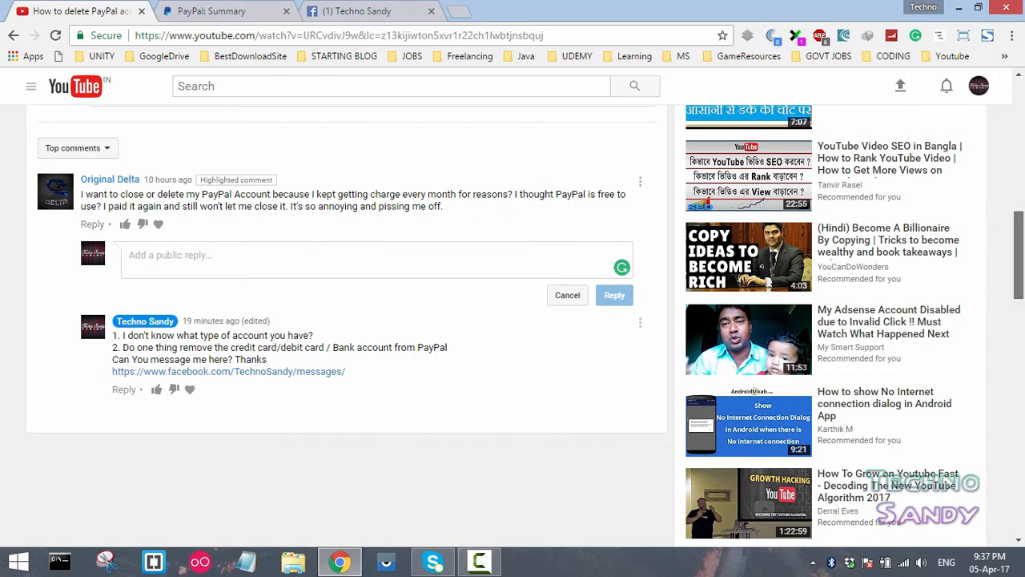
pyautogui.click(212, 9)
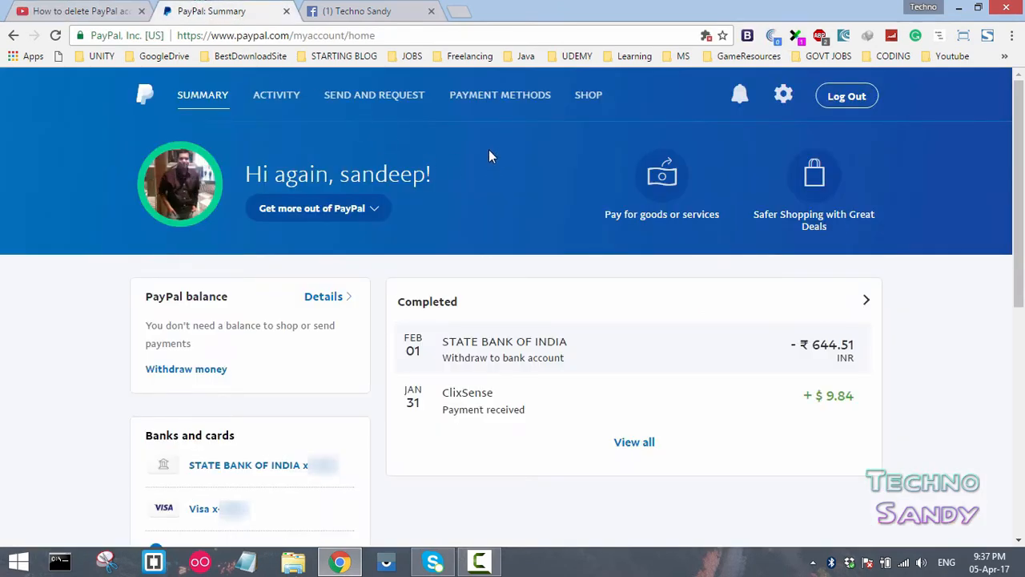
# Review the Banks and cards section on the summary and head to Payment Methods.
pyautogui.scroll(-3)
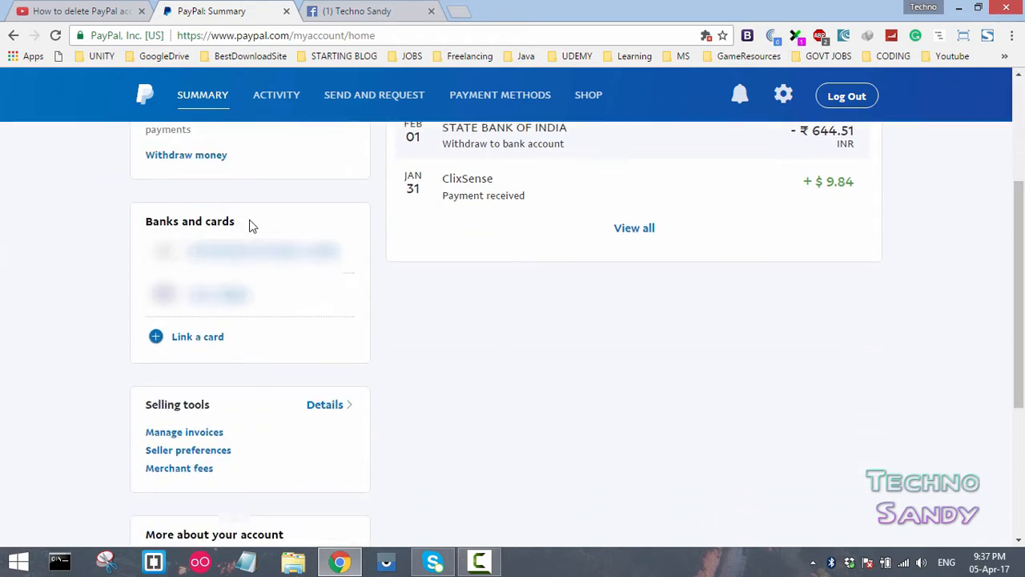
pyautogui.moveTo(260, 224)
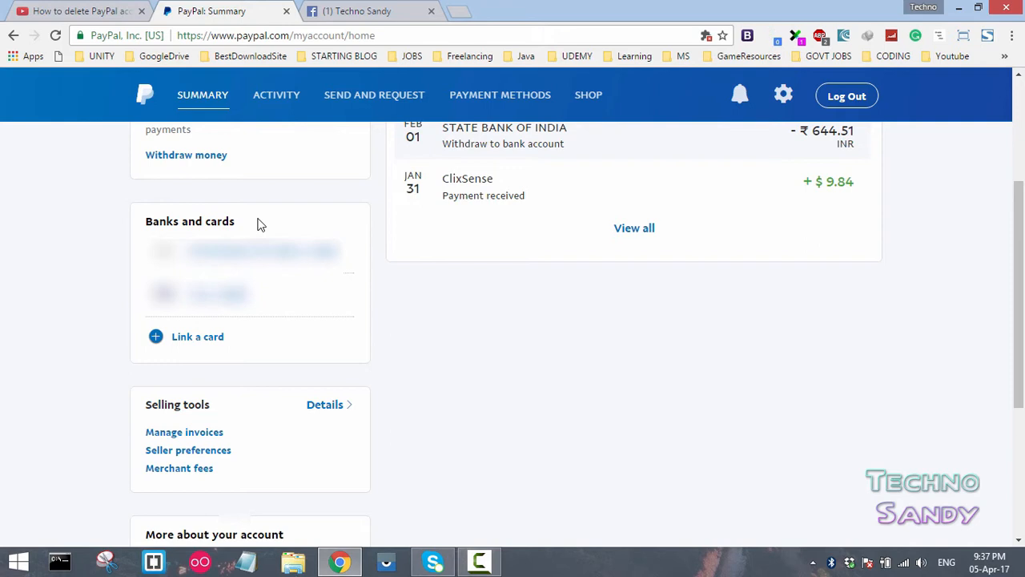
pyautogui.moveTo(500, 94)
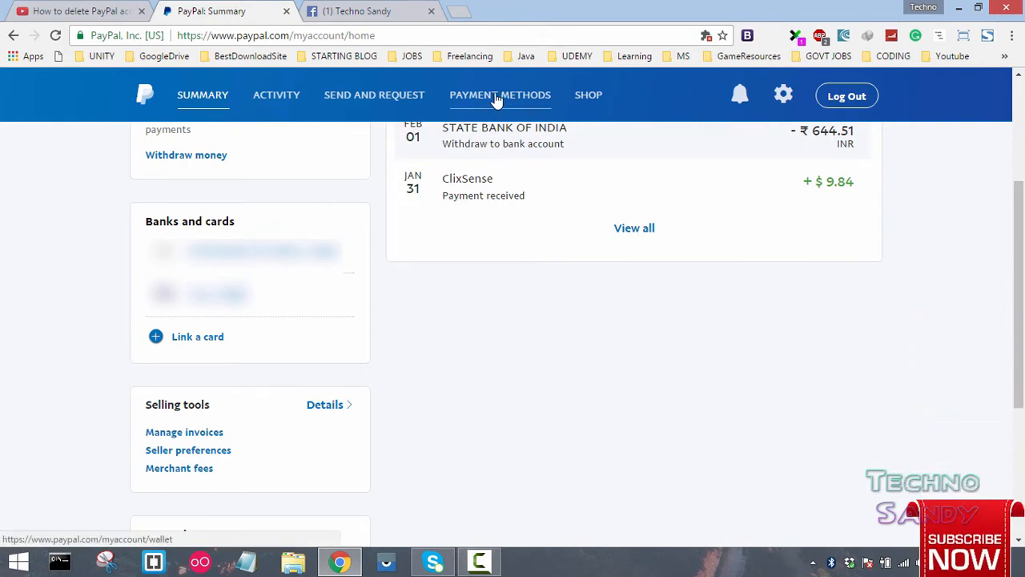
pyautogui.click(499, 94)
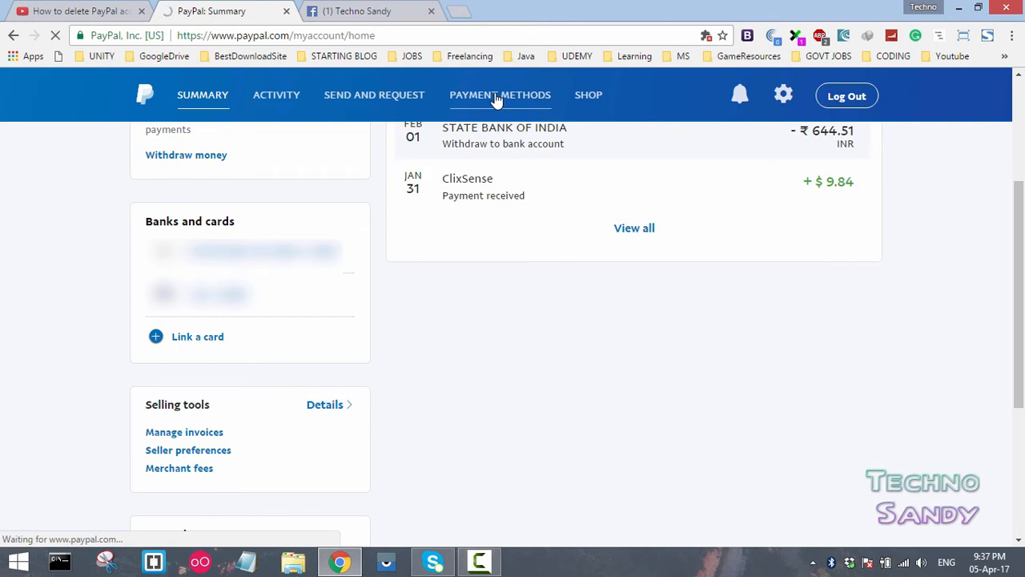
# View the linked Visa card's details and its Edit view on the Payment Methods page.
pyautogui.click(499, 95)
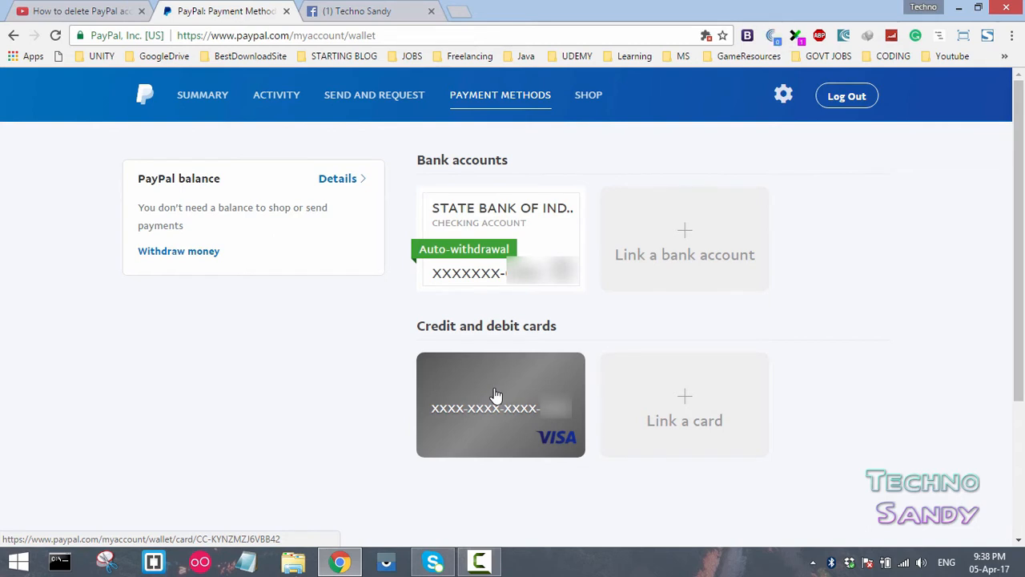
pyautogui.click(499, 404)
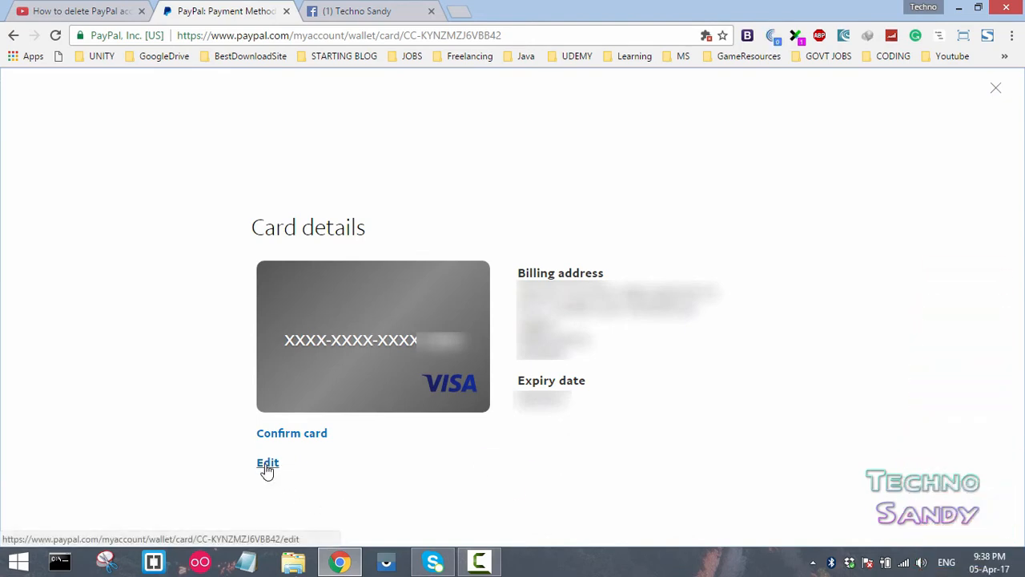
pyautogui.click(267, 463)
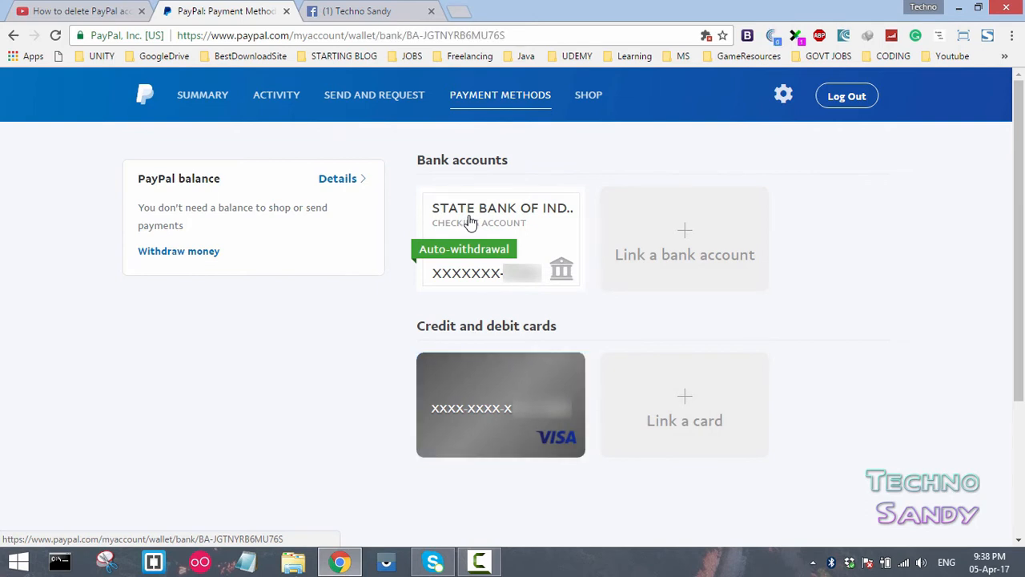
# View the State Bank of India account details with its Remove Bank Account option, then return to YouTube.
pyautogui.click(501, 209)
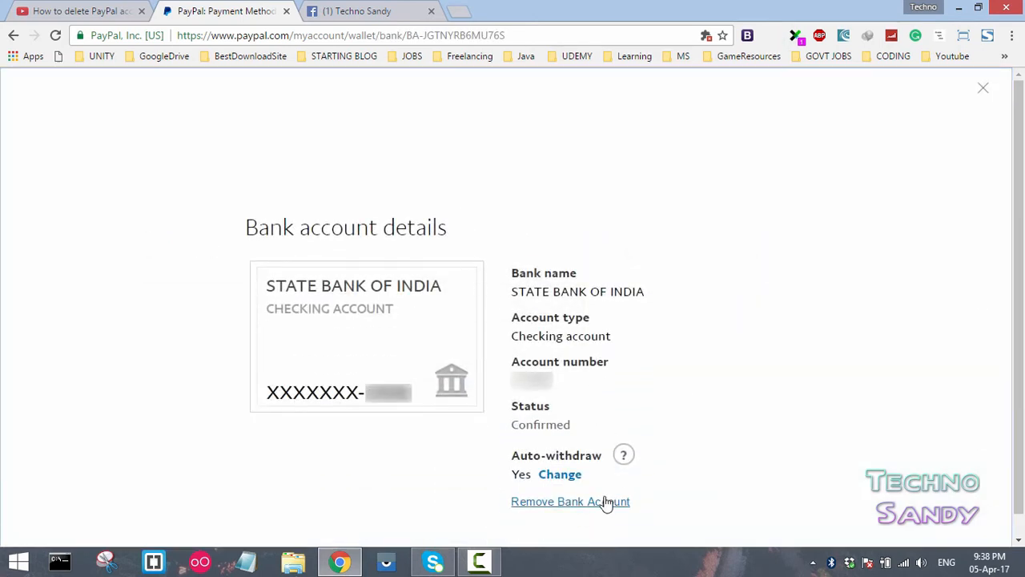
pyautogui.moveTo(994, 109)
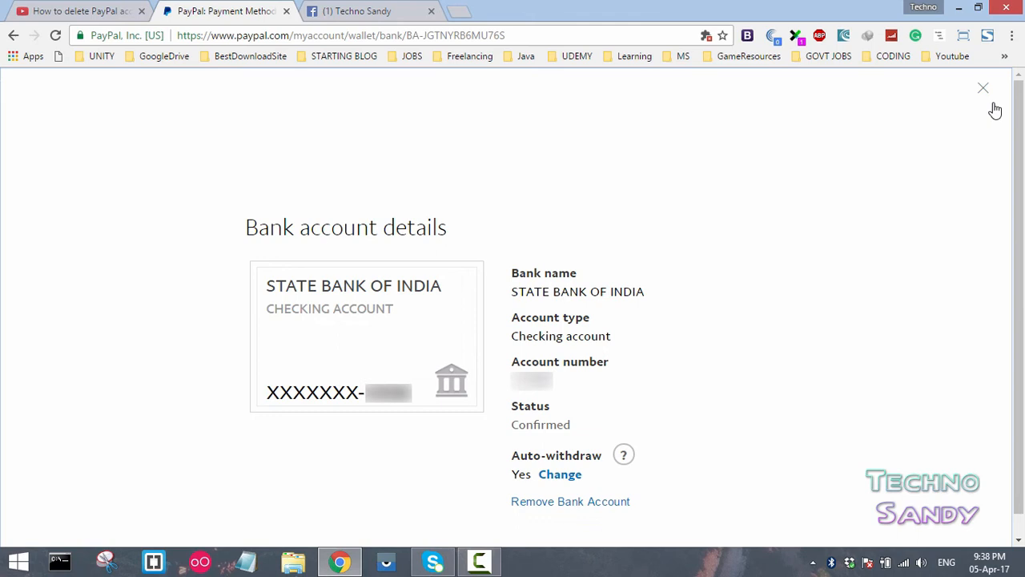
pyautogui.click(983, 86)
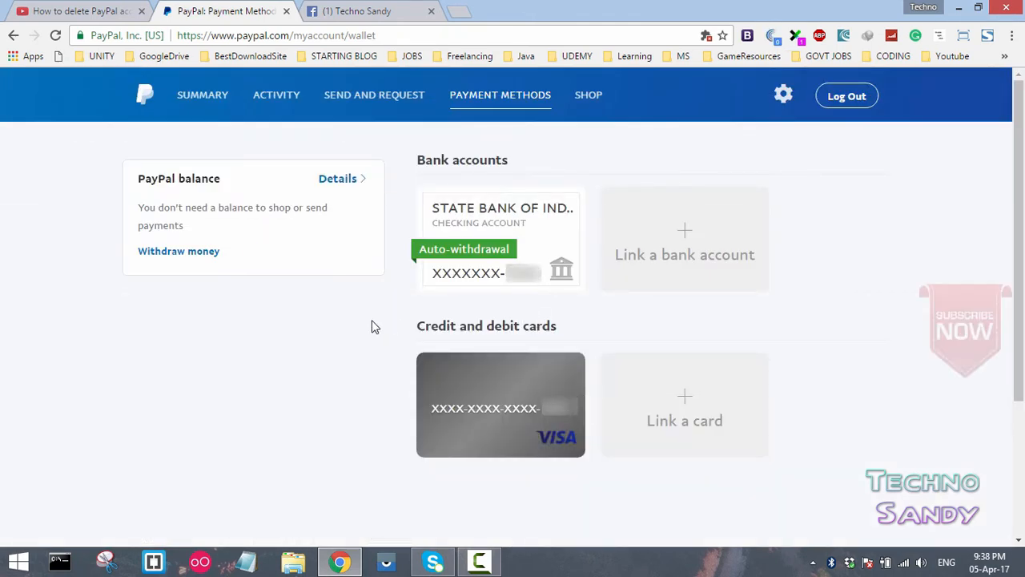
pyautogui.moveTo(482, 394)
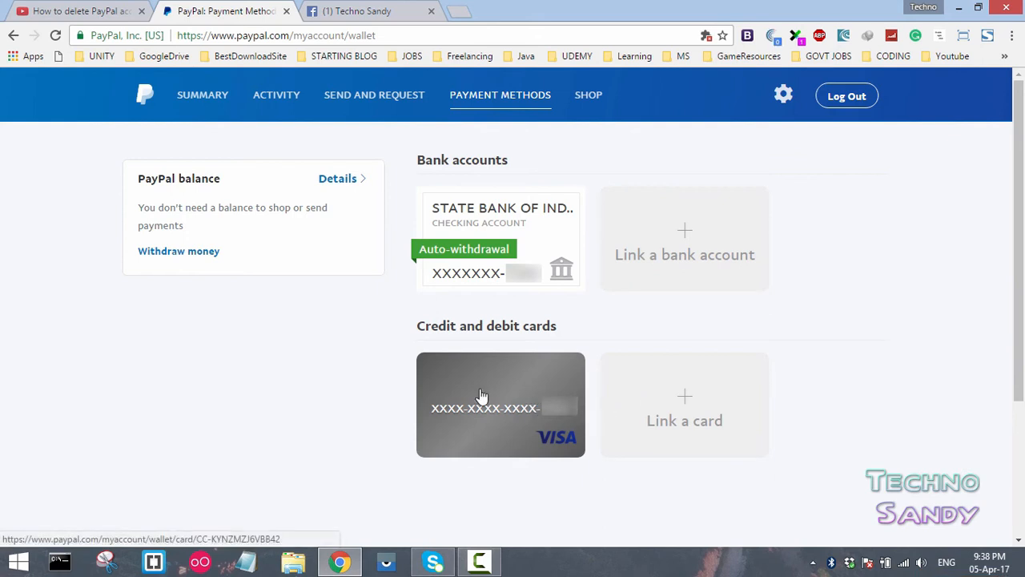
pyautogui.moveTo(522, 208)
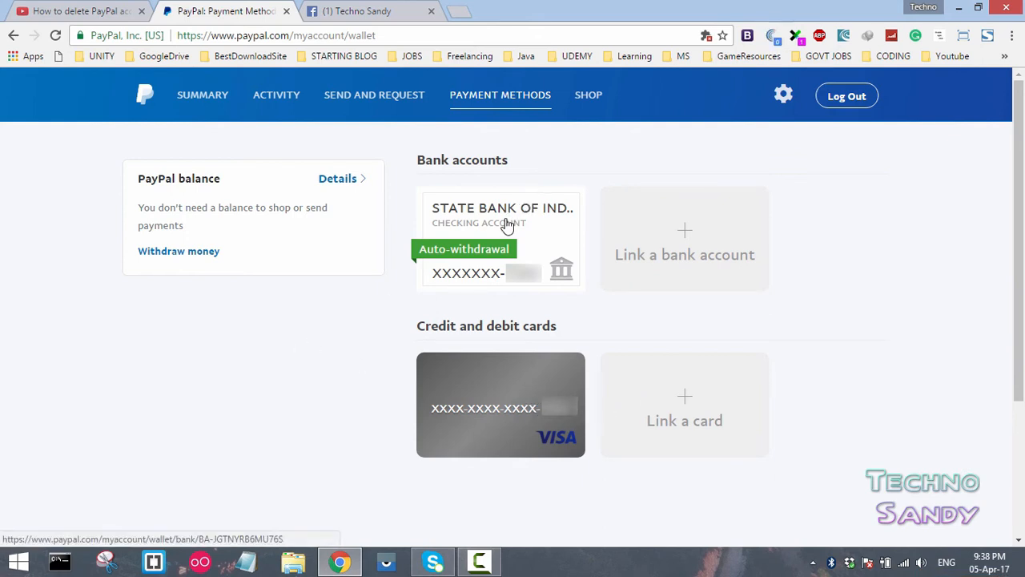
pyautogui.moveTo(340, 288)
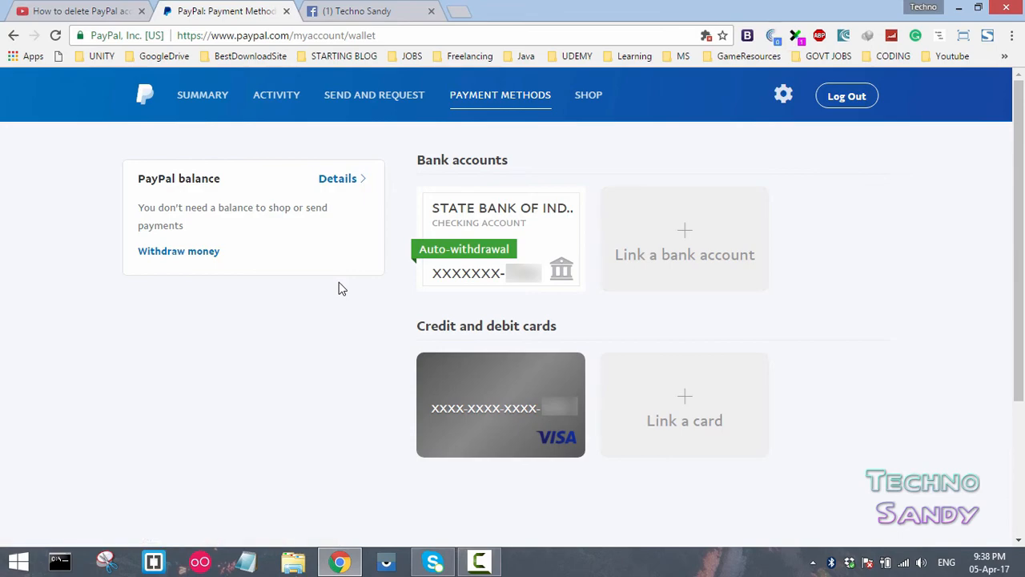
pyautogui.click(77, 10)
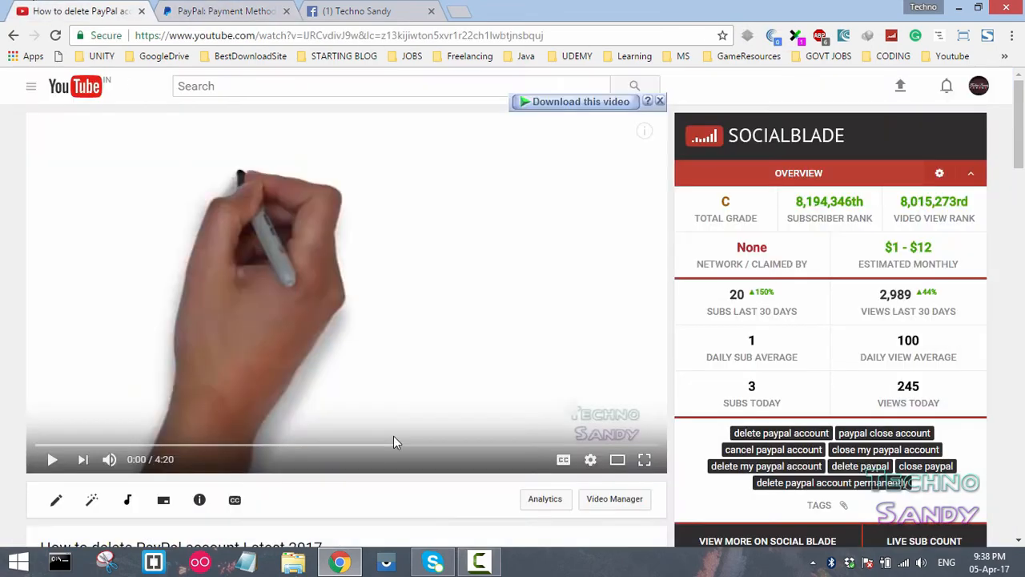
# Highlight the comment's monthly-charge complaint and revisit PayPal's Payment Methods page.
pyautogui.scroll(-3)
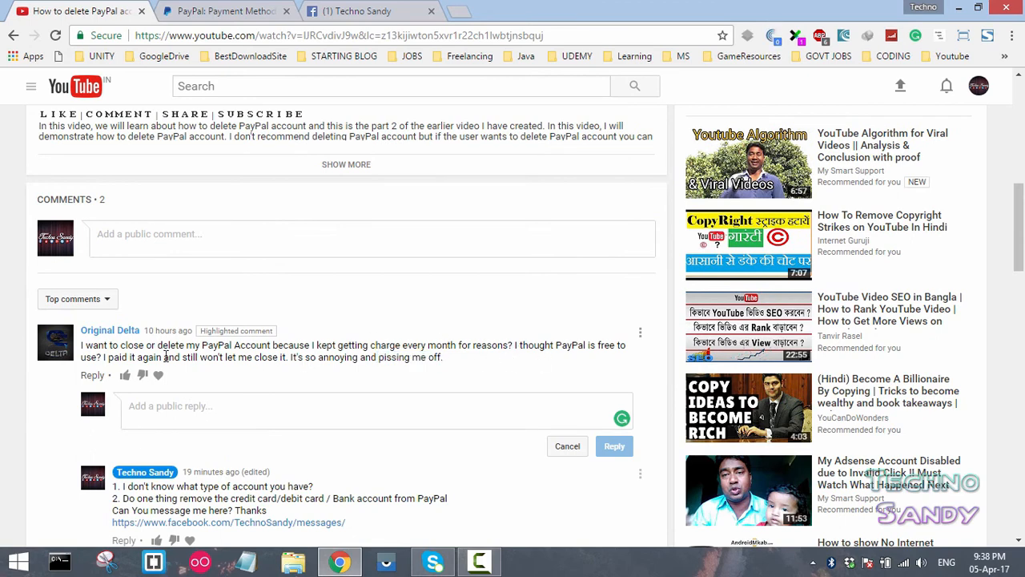
pyautogui.moveTo(350, 346); pyautogui.dragTo(481, 346)
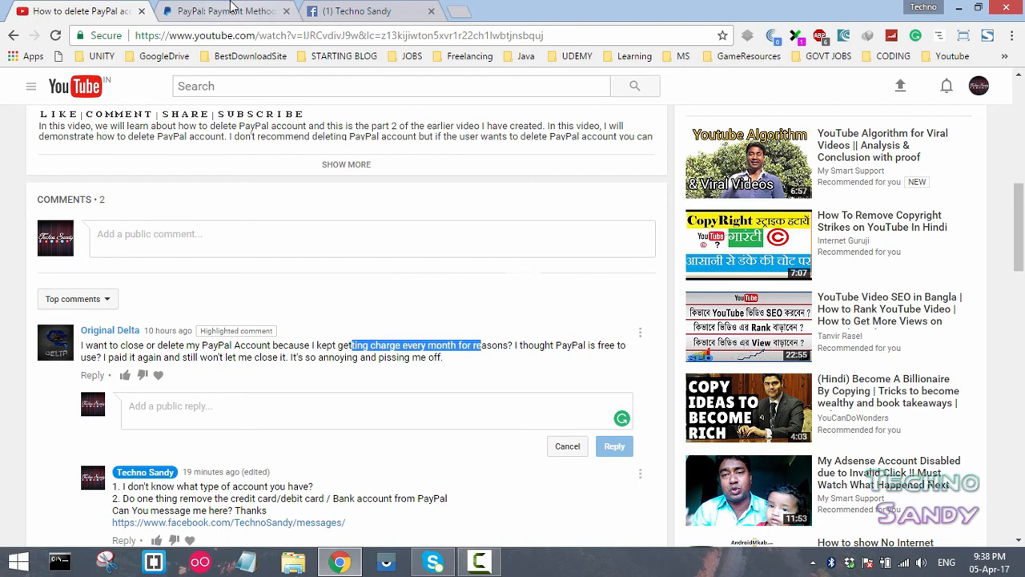
pyautogui.click(217, 10)
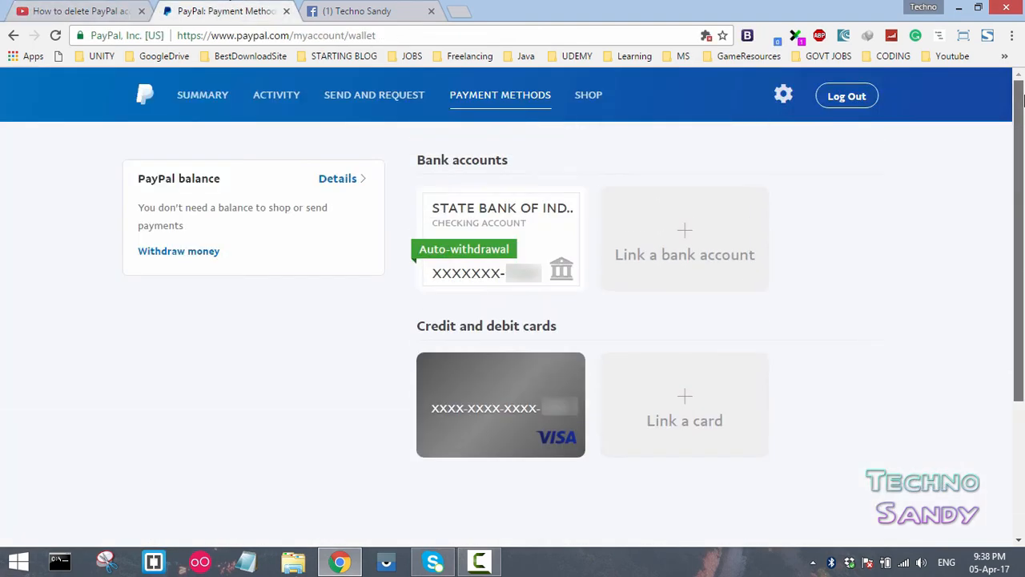
pyautogui.click(77, 12)
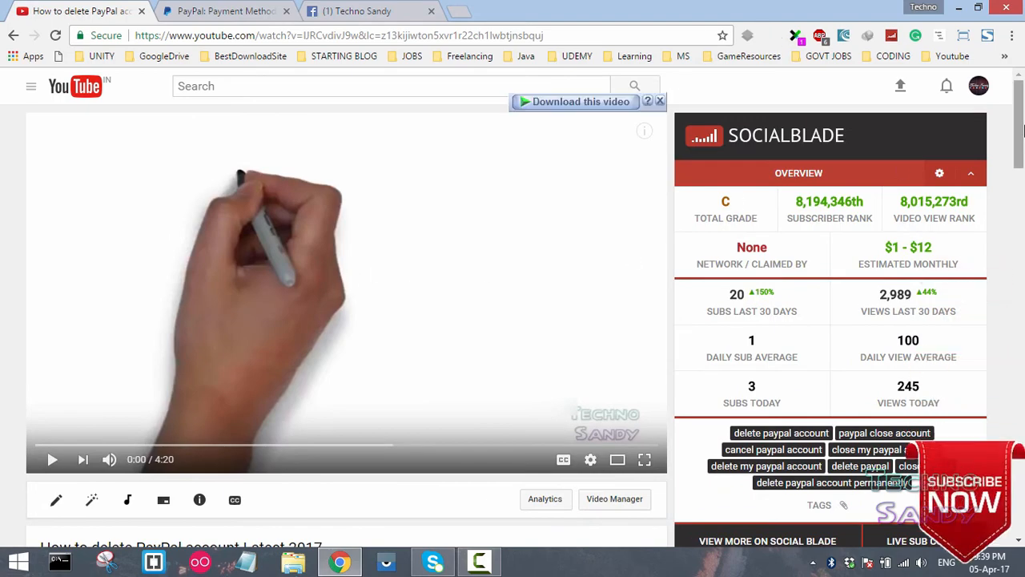
pyautogui.scroll(-3)
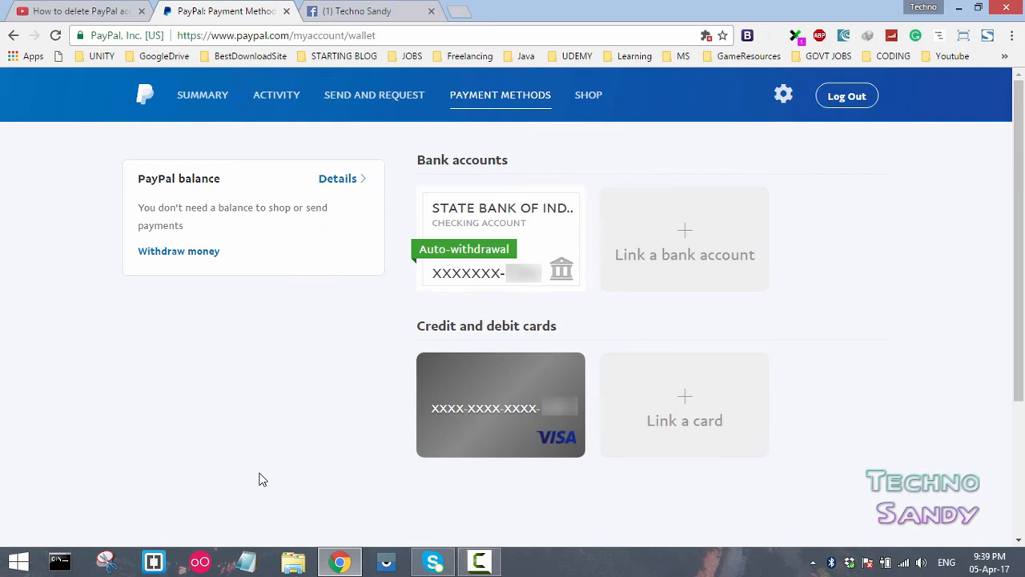
pyautogui.moveTo(247, 448)
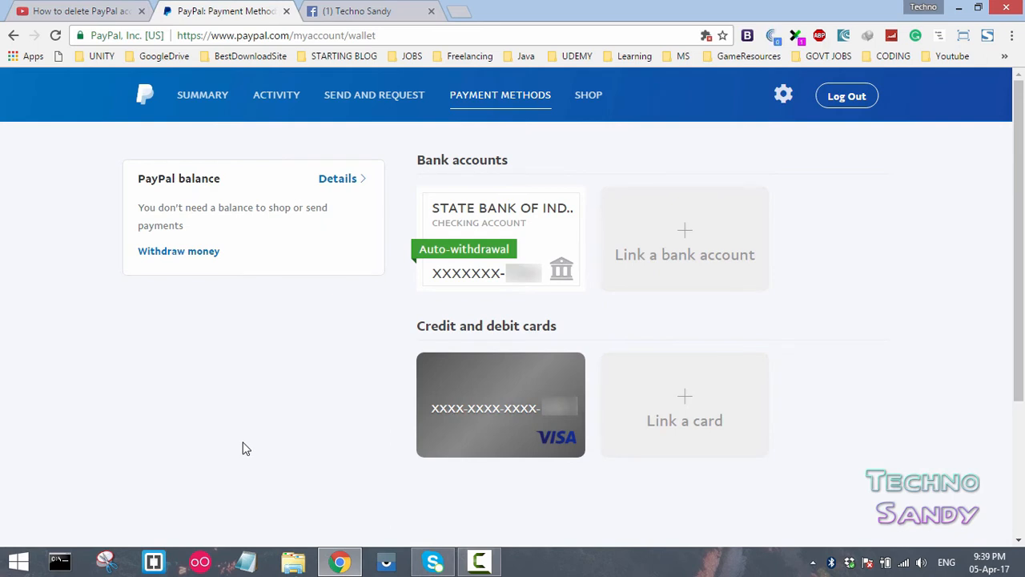